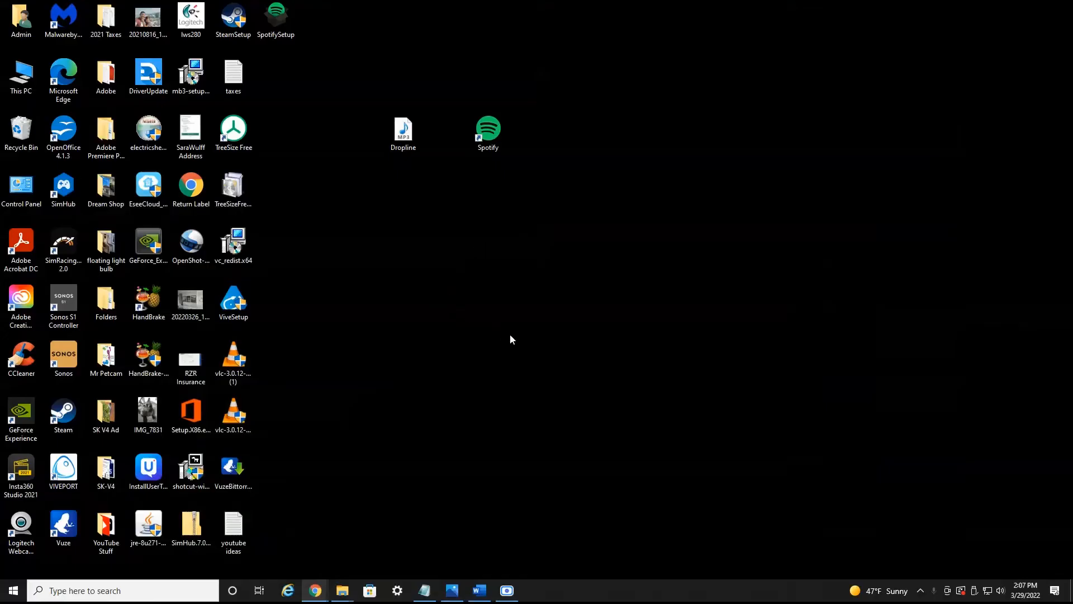
mouse_move(529, 318)
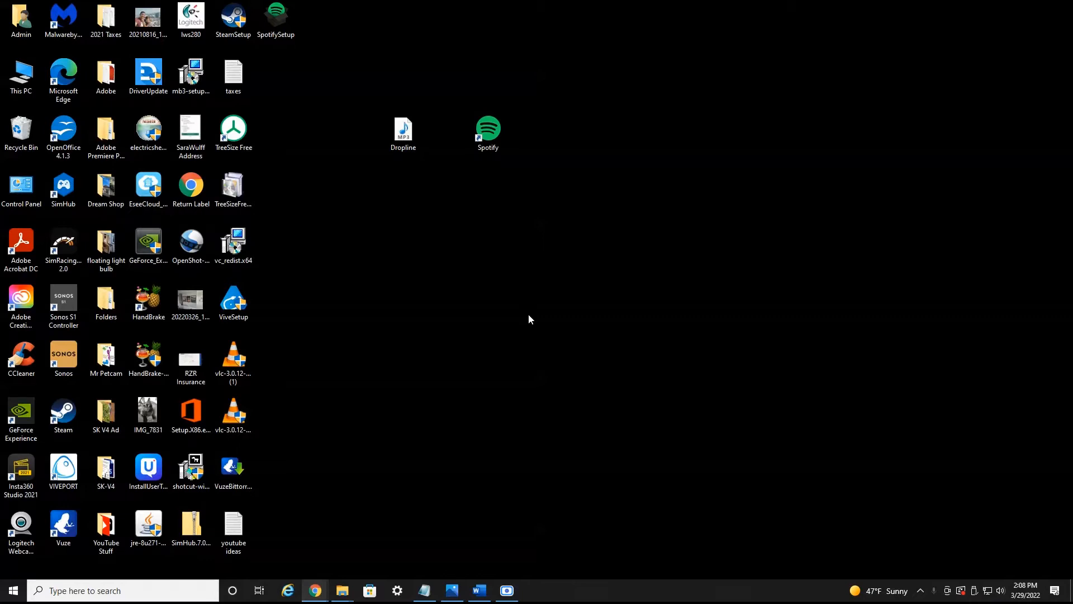
Step: Inspect the Dropline MP3's properties on the desktop and close the window
click(487, 130)
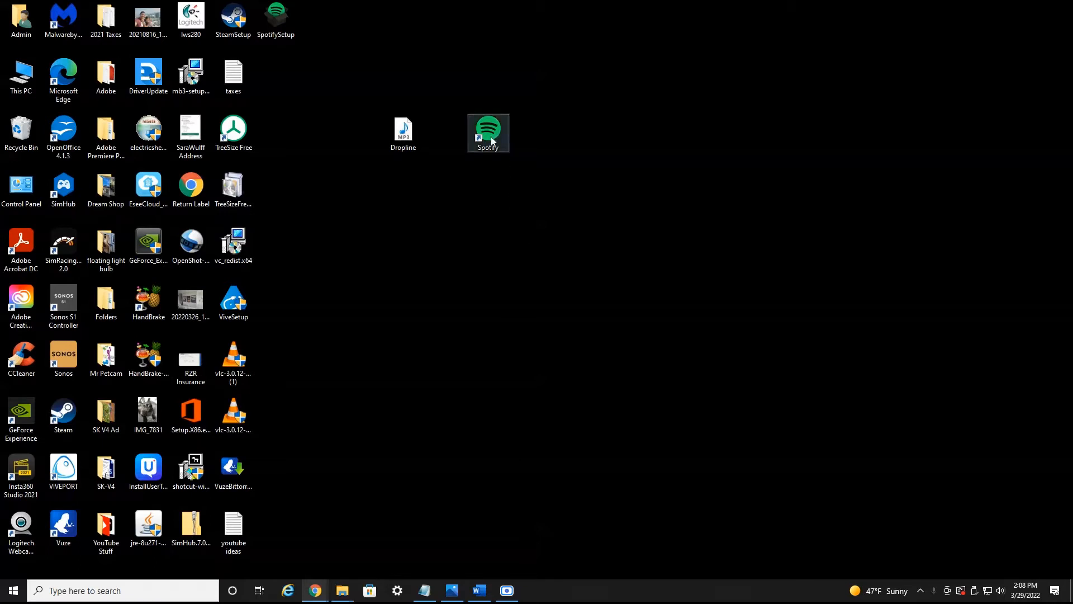
click(403, 130)
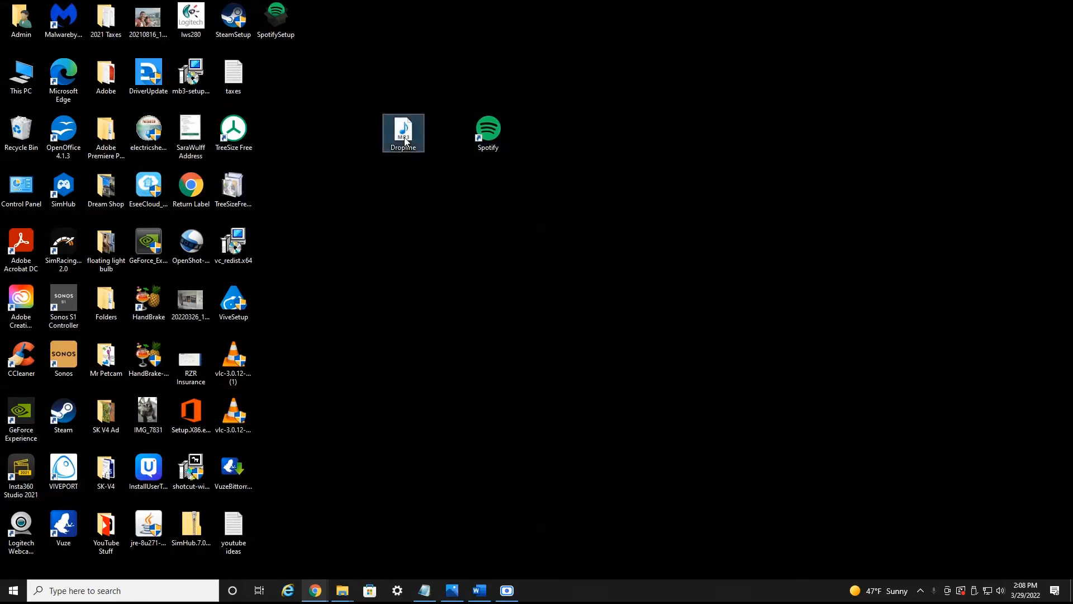
mouse_move(404, 130)
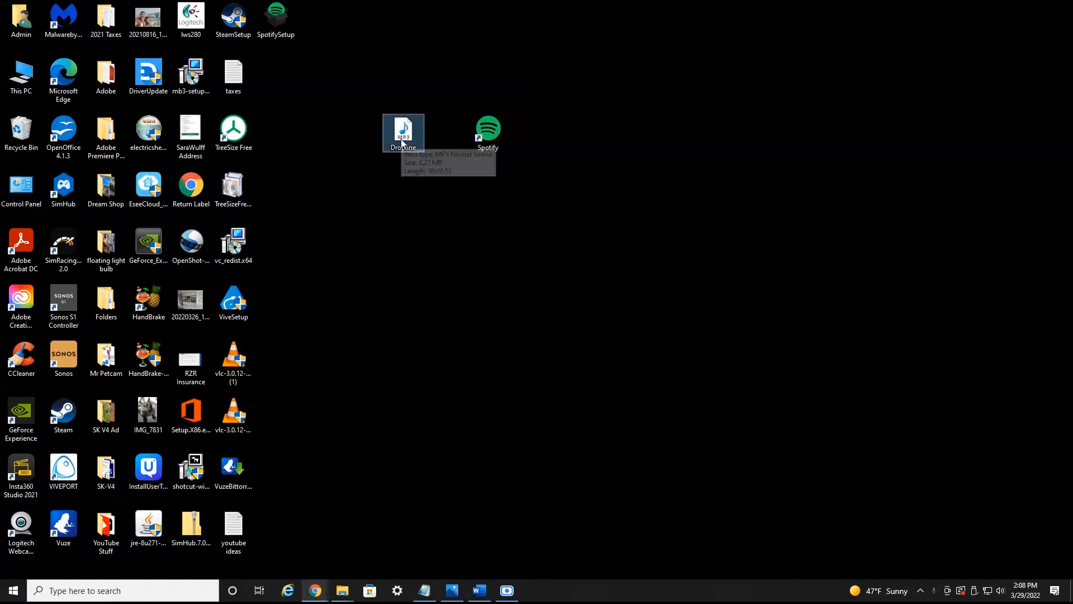
right_click(403, 129)
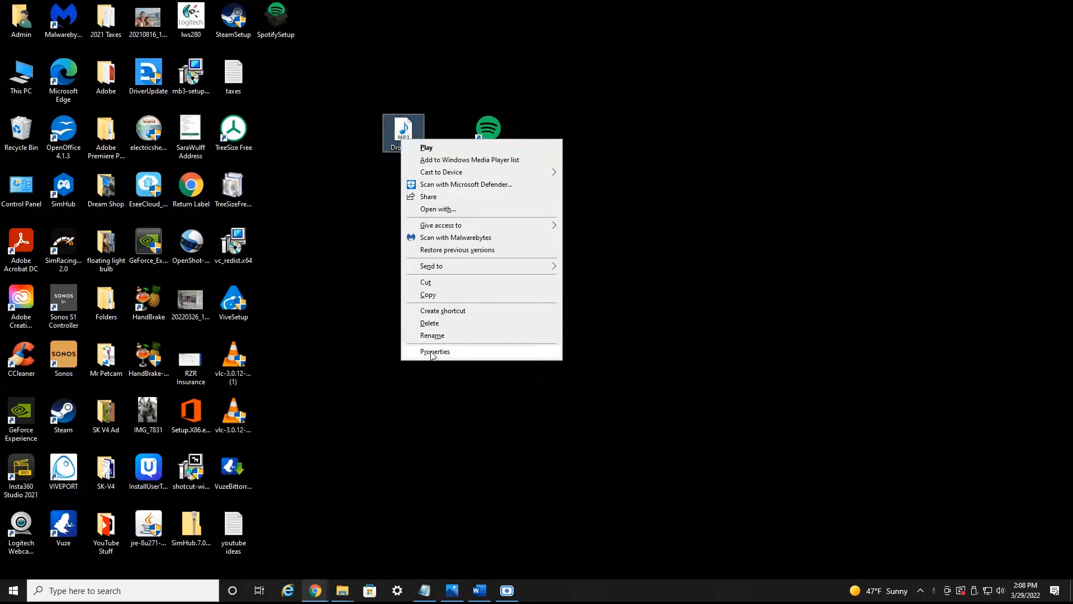
click(435, 351)
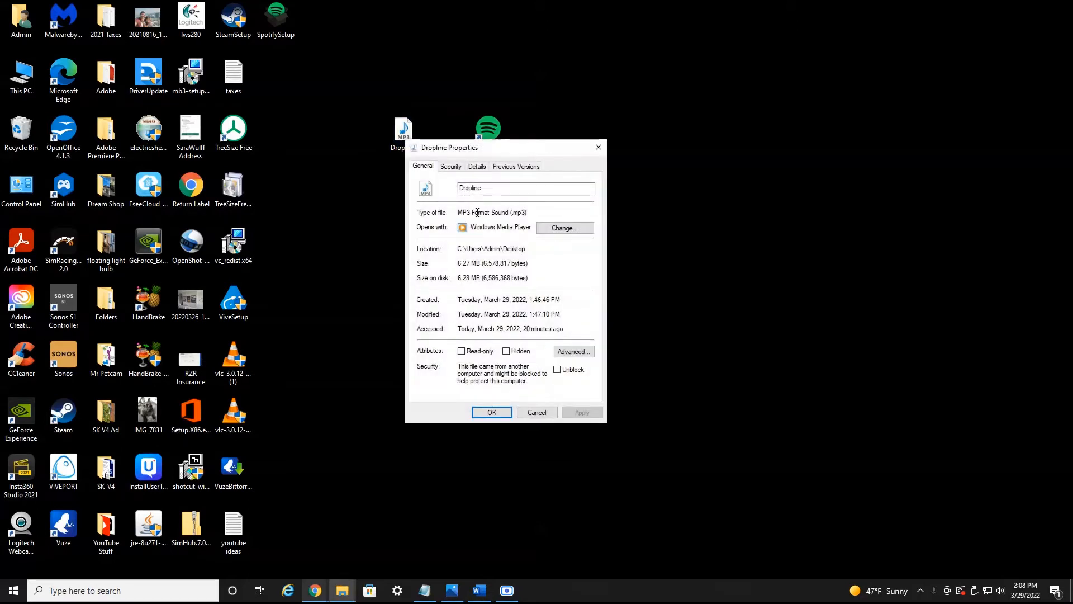
mouse_move(534, 402)
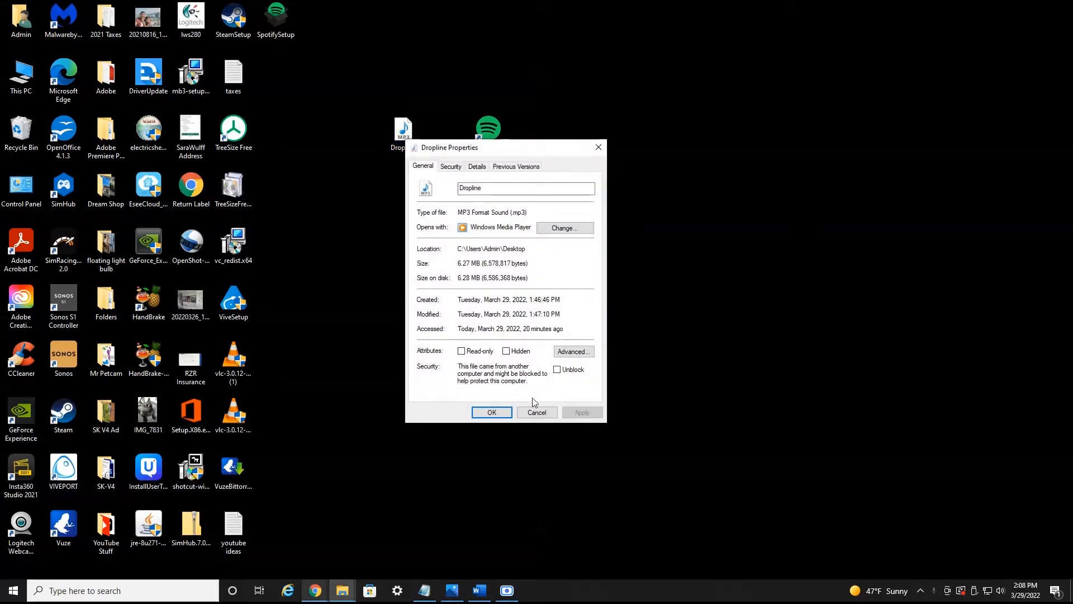
click(492, 412)
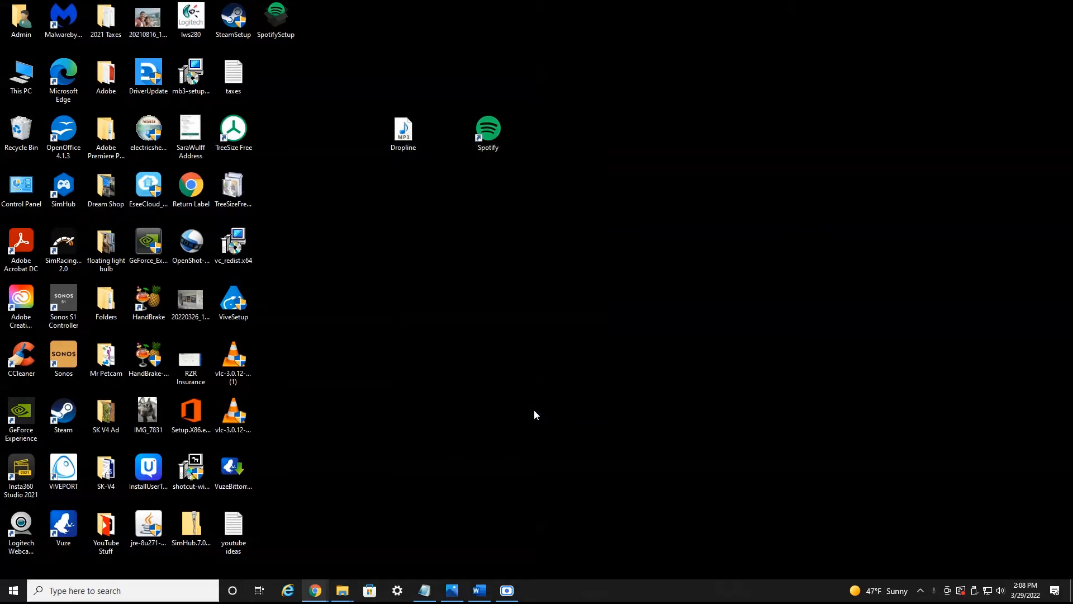
mouse_move(413, 202)
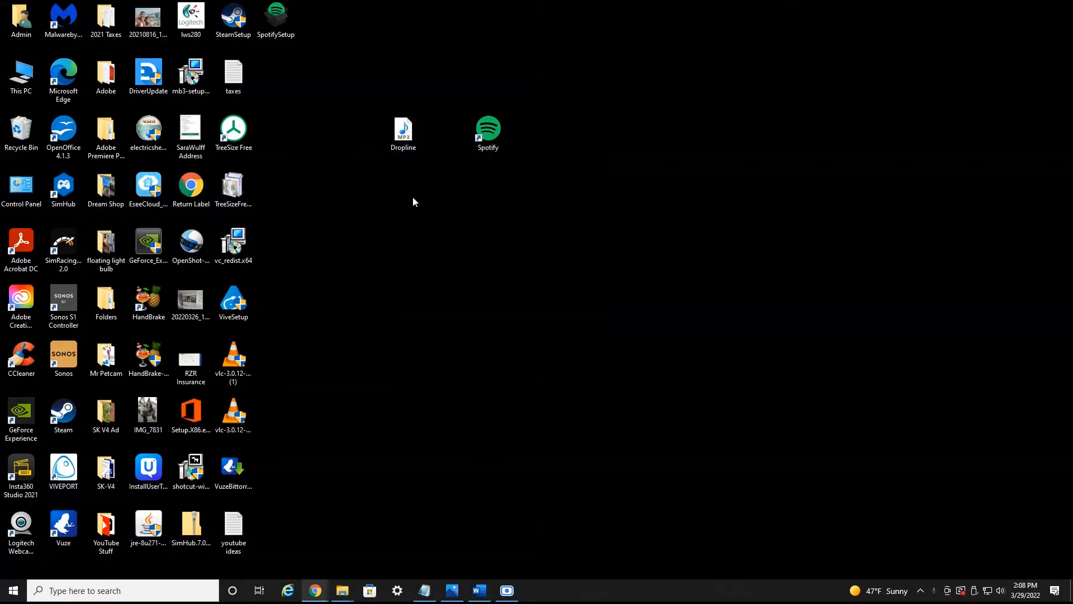
Step: Create a new desktop folder named 'spotify folder' and move the Dropline MP3 into it
right_click(412, 201)
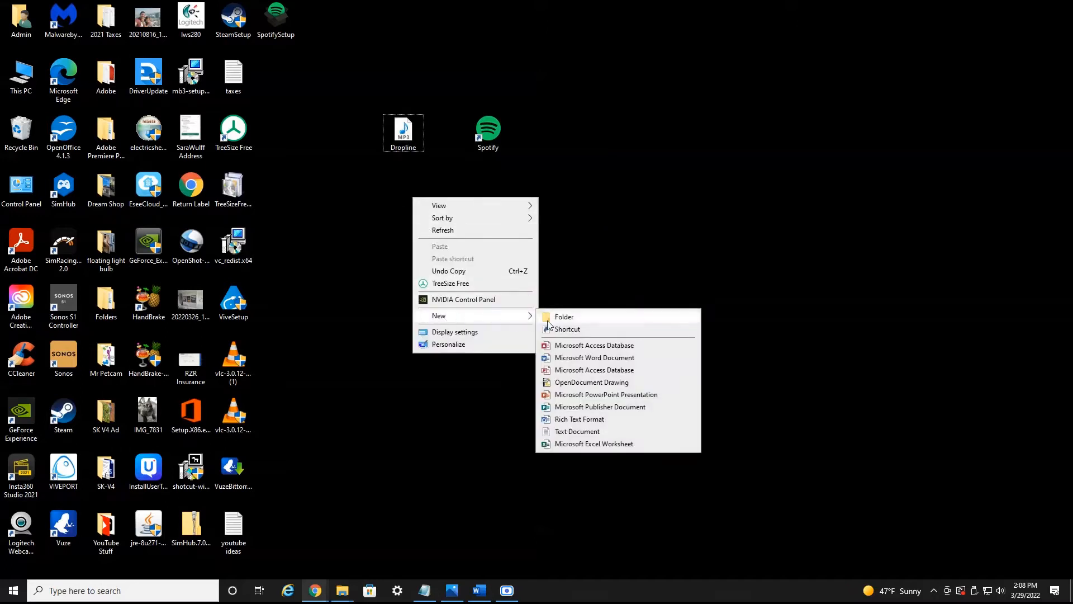
click(563, 316)
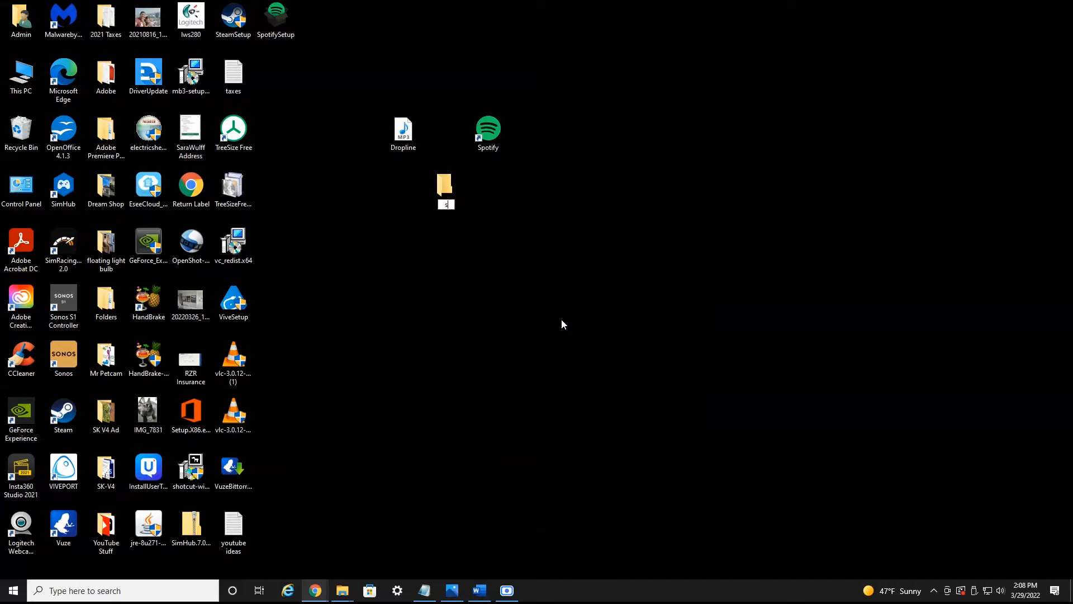
text(spotify folder)
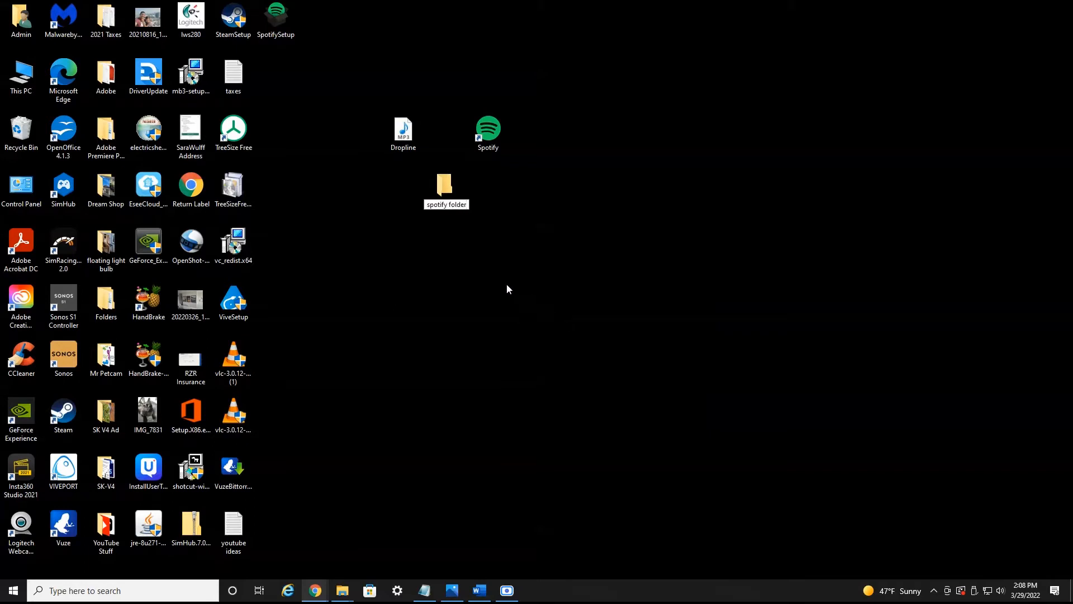
drag(403, 129, 446, 184)
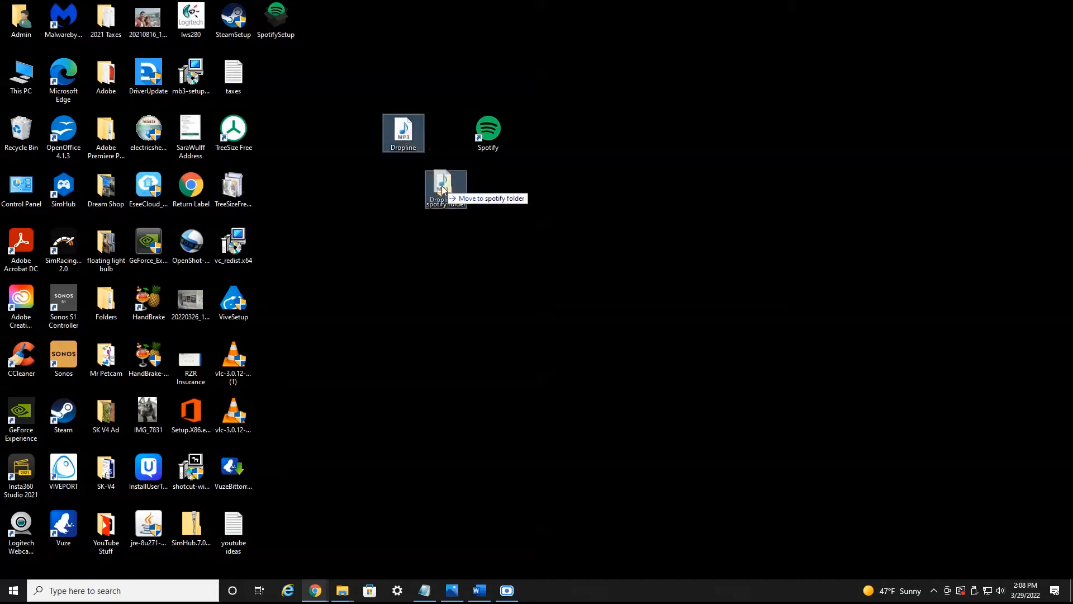
drag(403, 130, 445, 187)
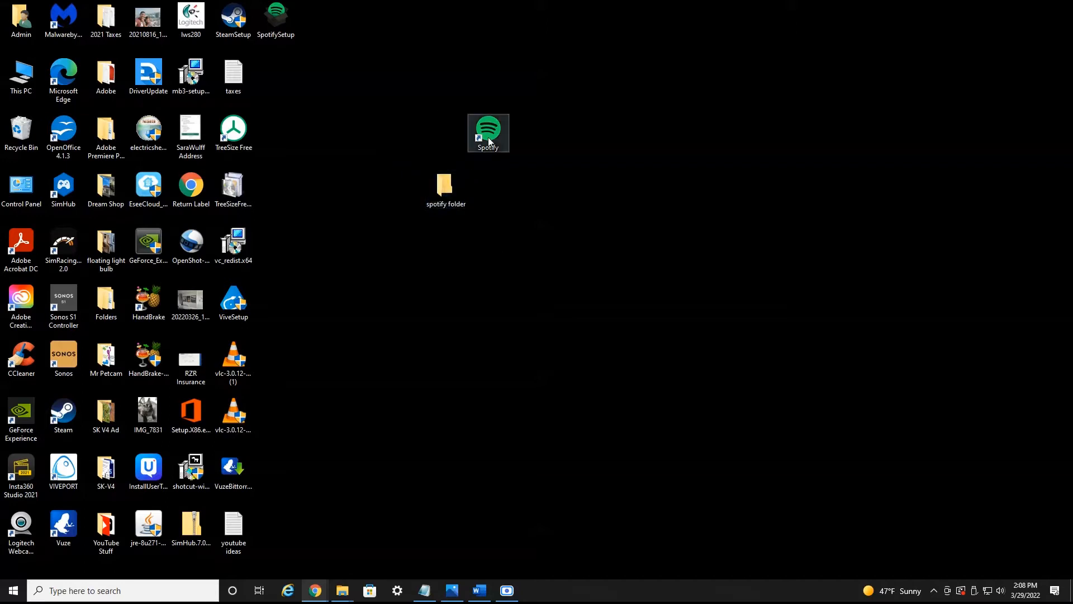
Step: Launch Spotify from its desktop shortcut and reach Settings via the profile menu
double_click(488, 133)
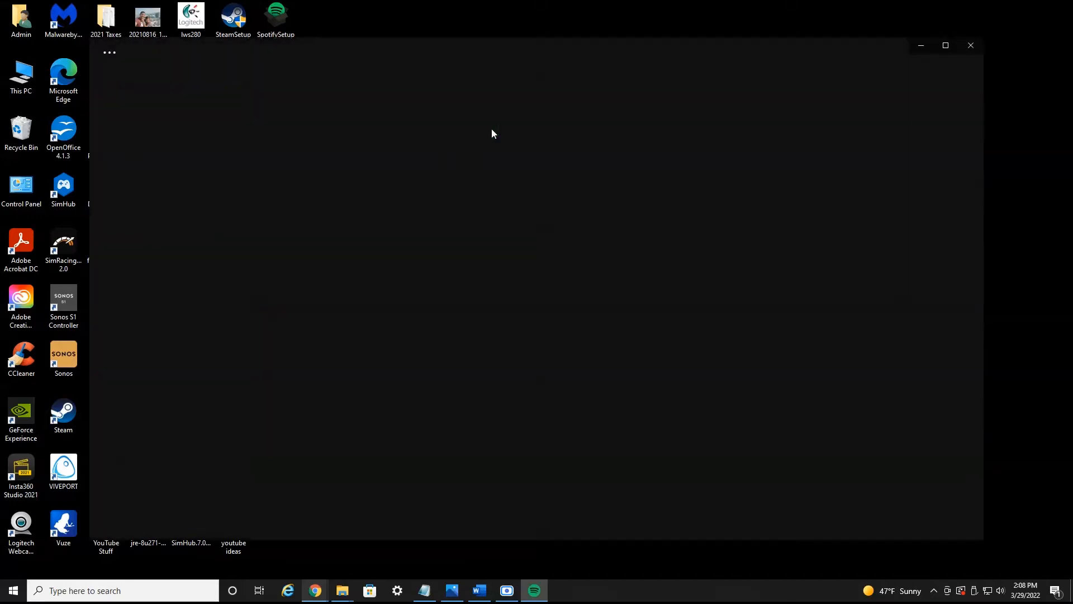
click(533, 591)
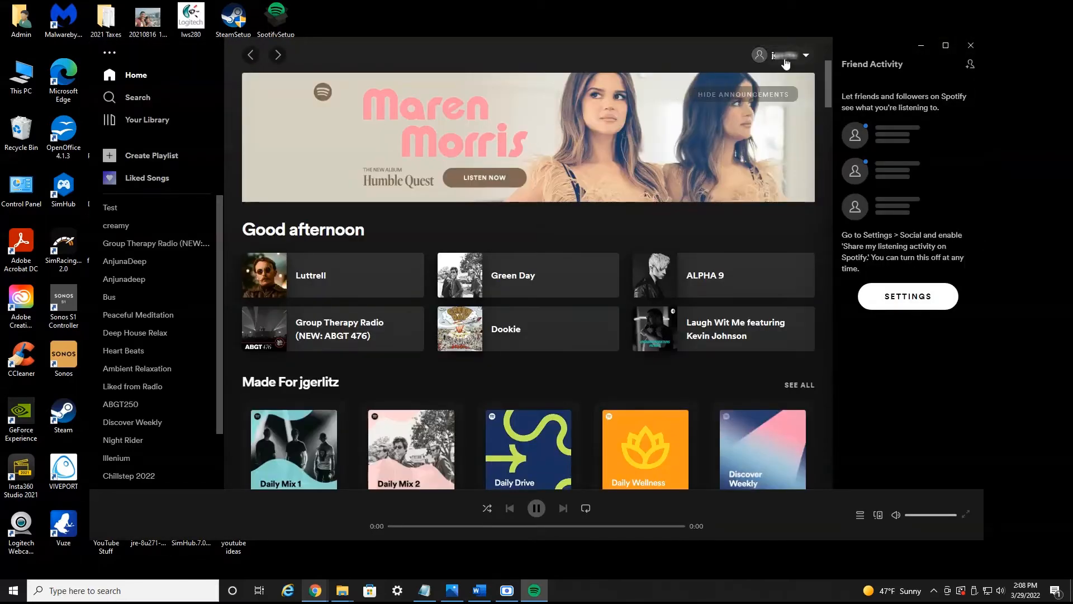
click(804, 55)
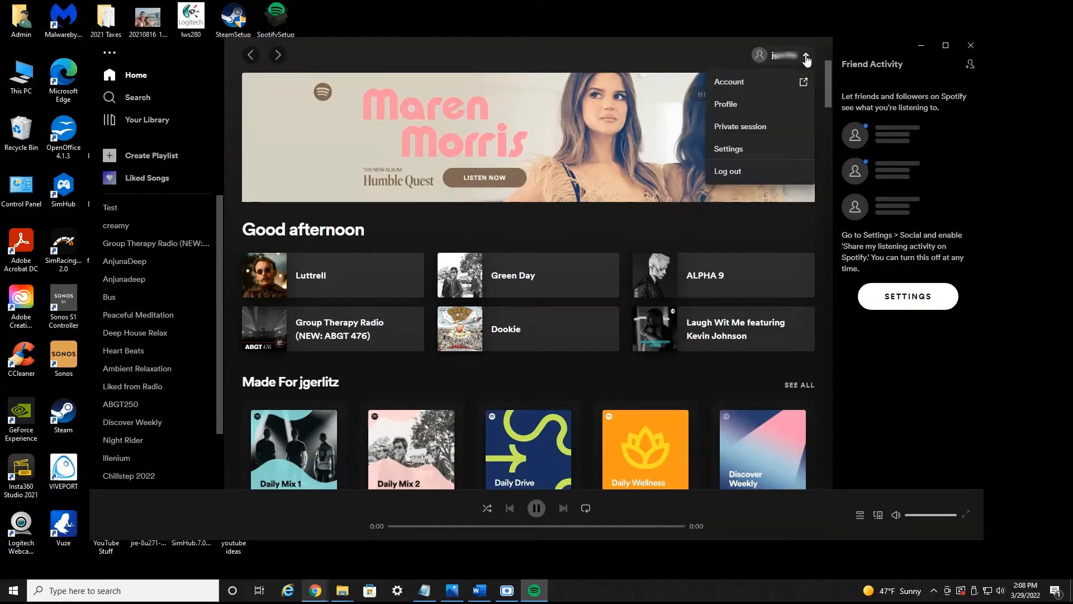
mouse_move(732, 149)
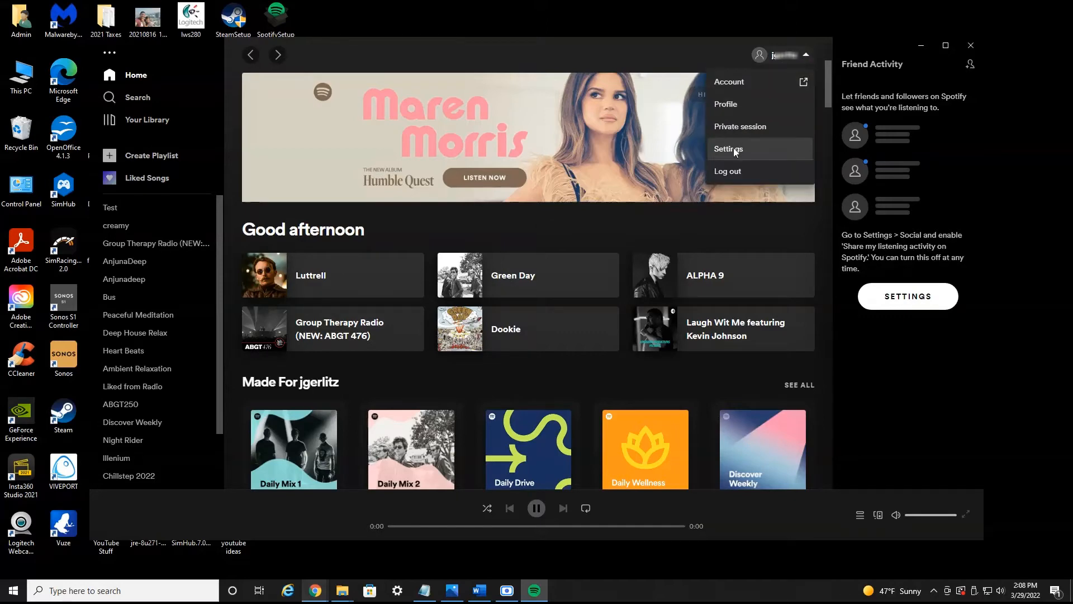
click(728, 148)
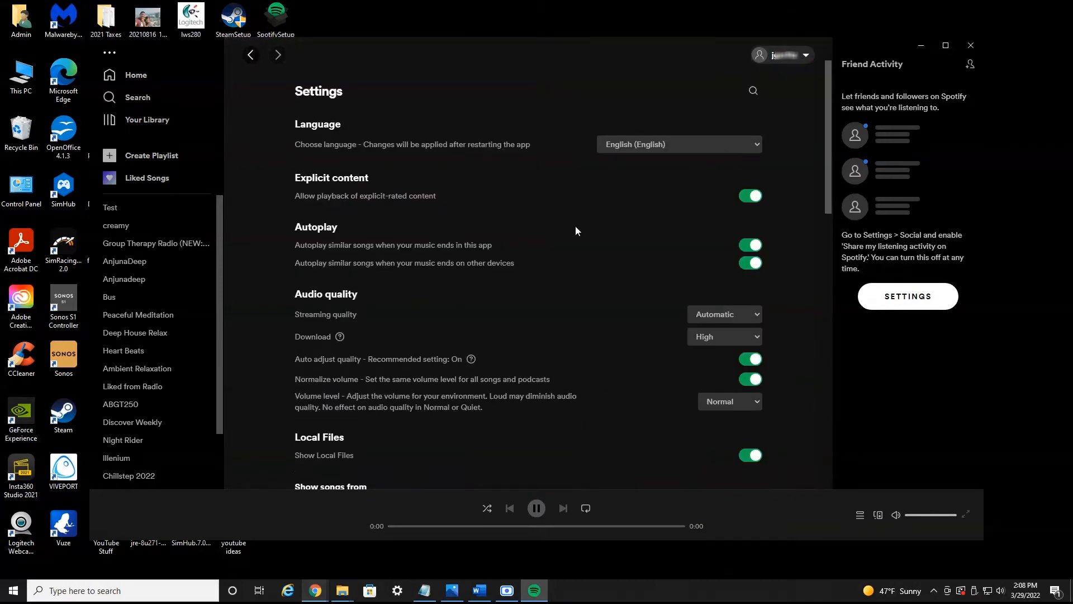
Step: Toggle Show Local Files off and back on in Spotify's settings
scroll(down, 3)
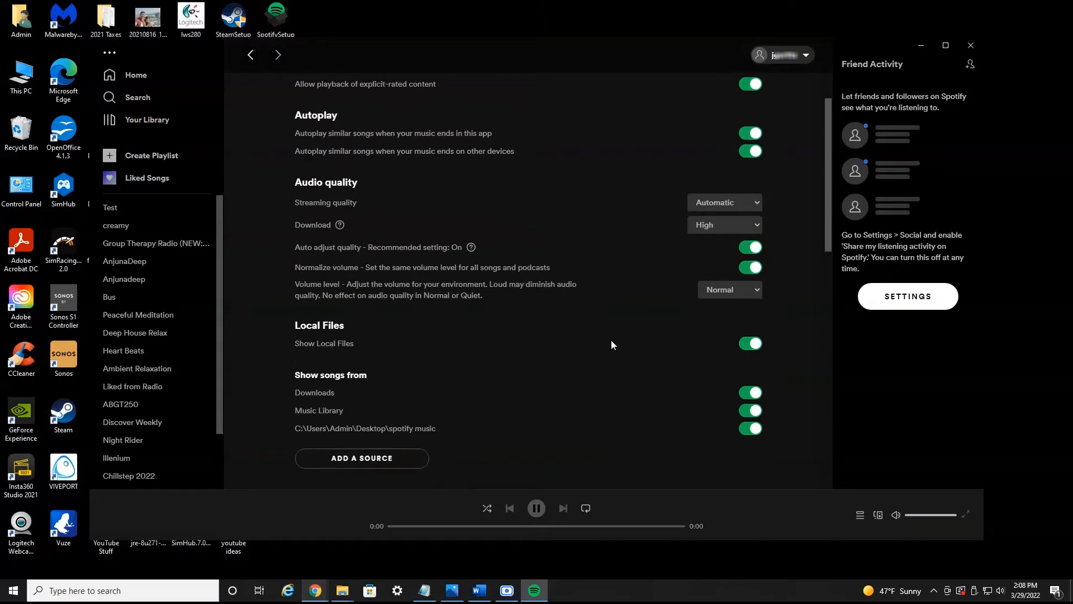
click(749, 343)
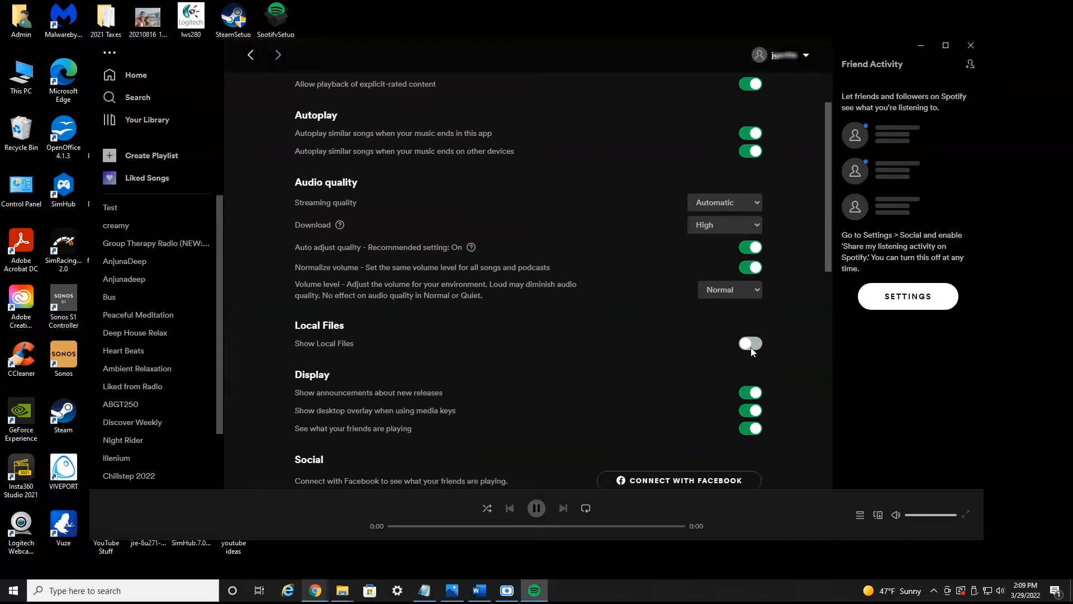
click(748, 343)
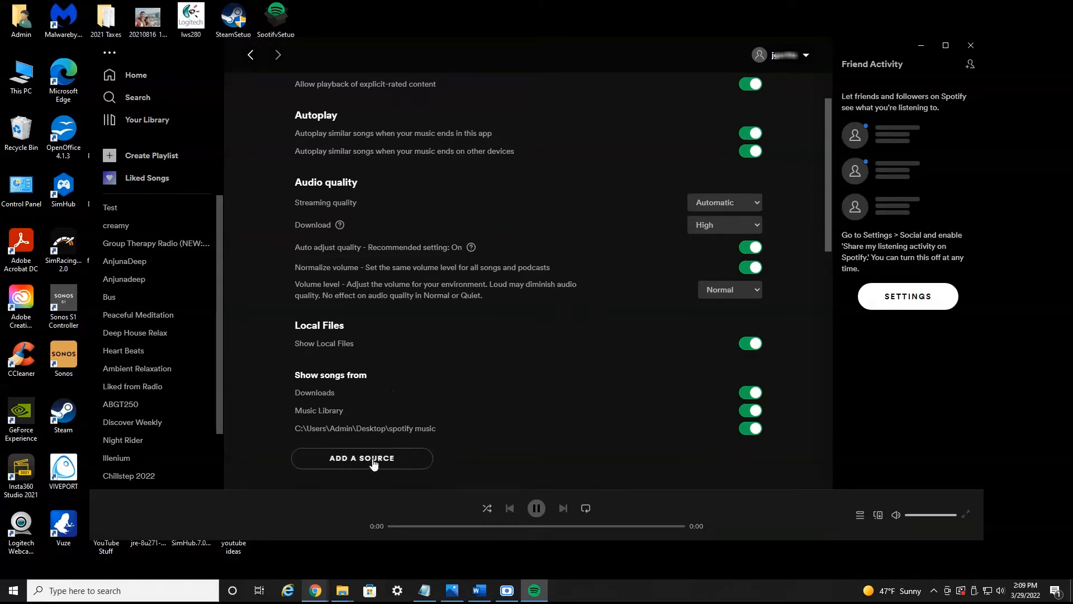
Step: Add the desktop's 'spotify folder' as a local files source
click(361, 458)
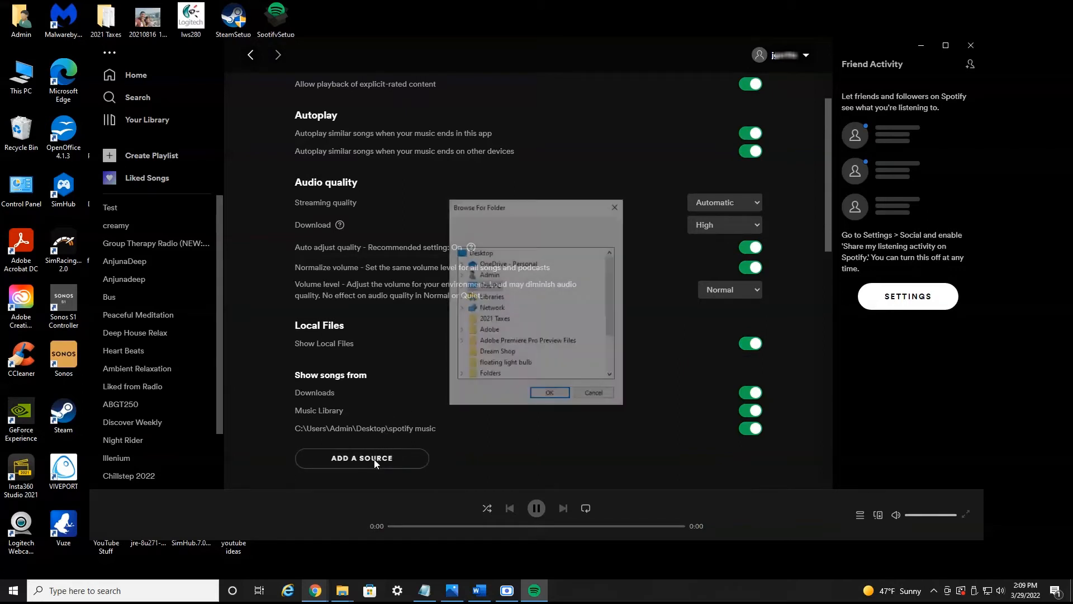
click(490, 285)
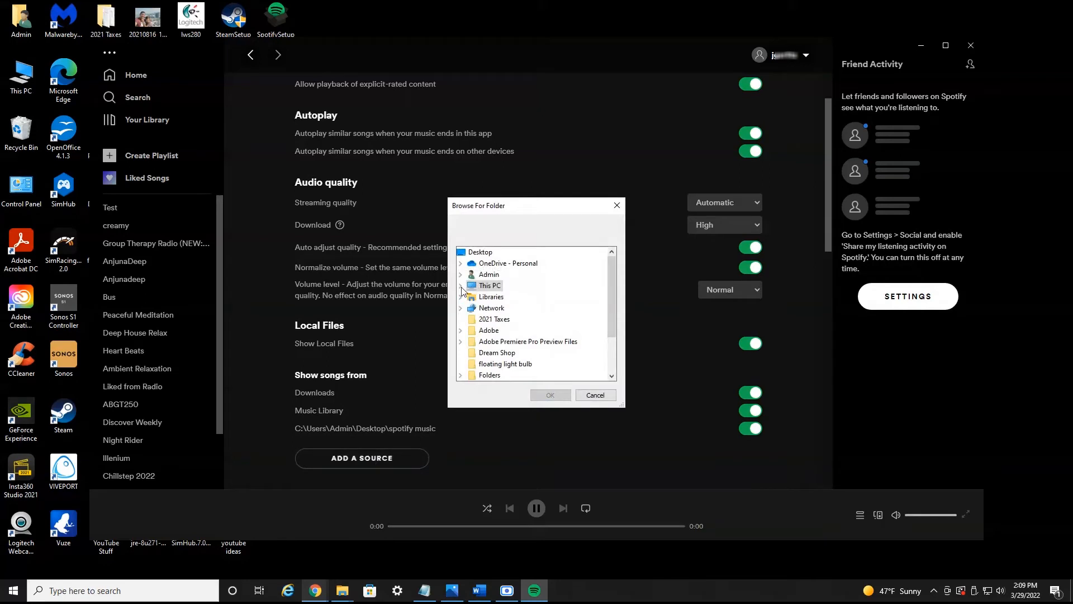
click(462, 285)
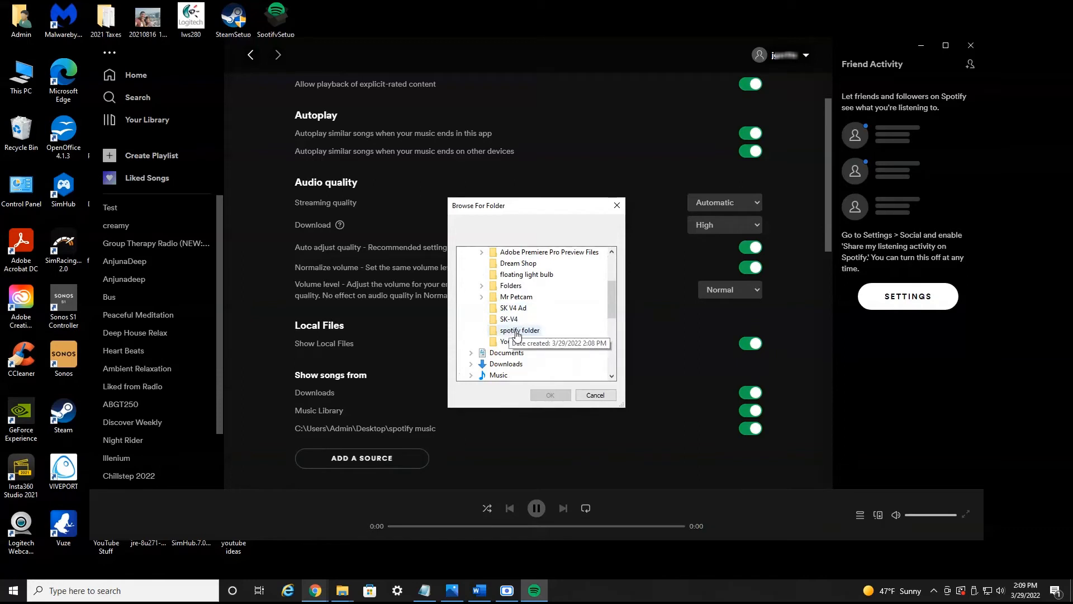
click(548, 395)
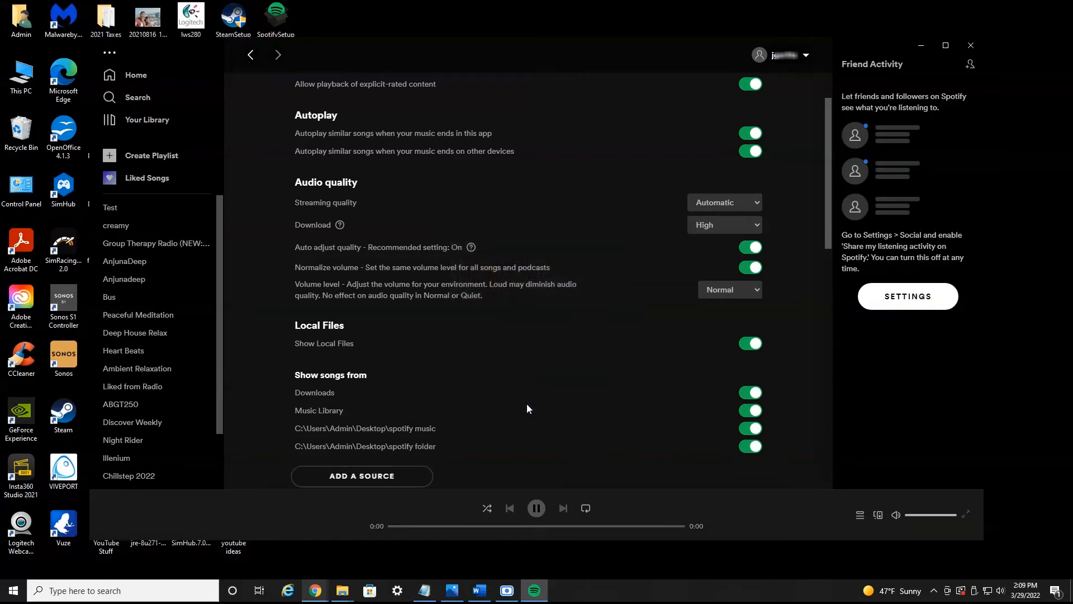
mouse_move(411, 452)
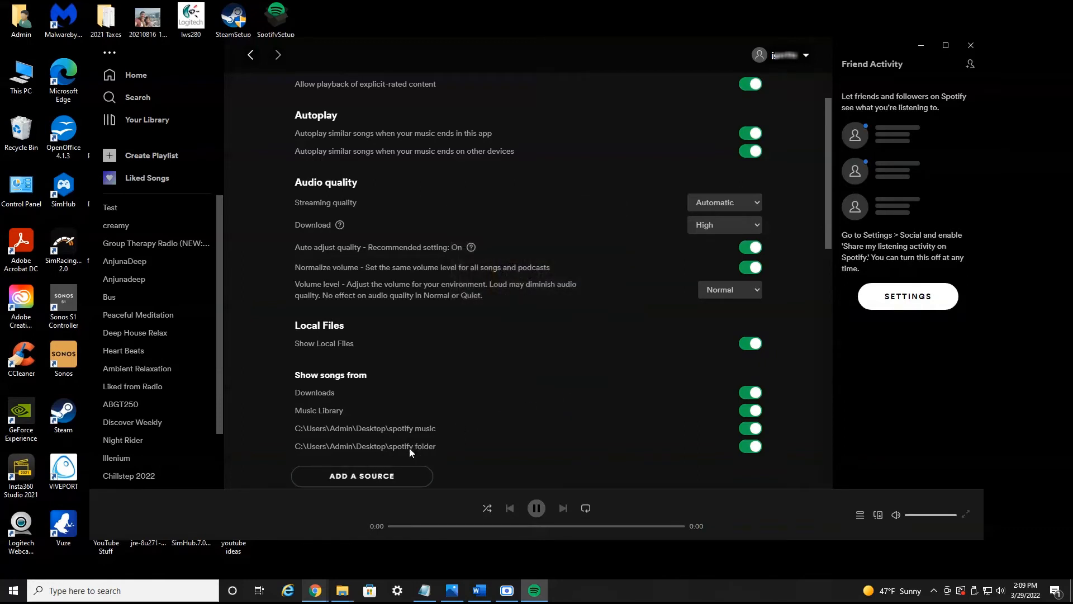
mouse_move(310, 245)
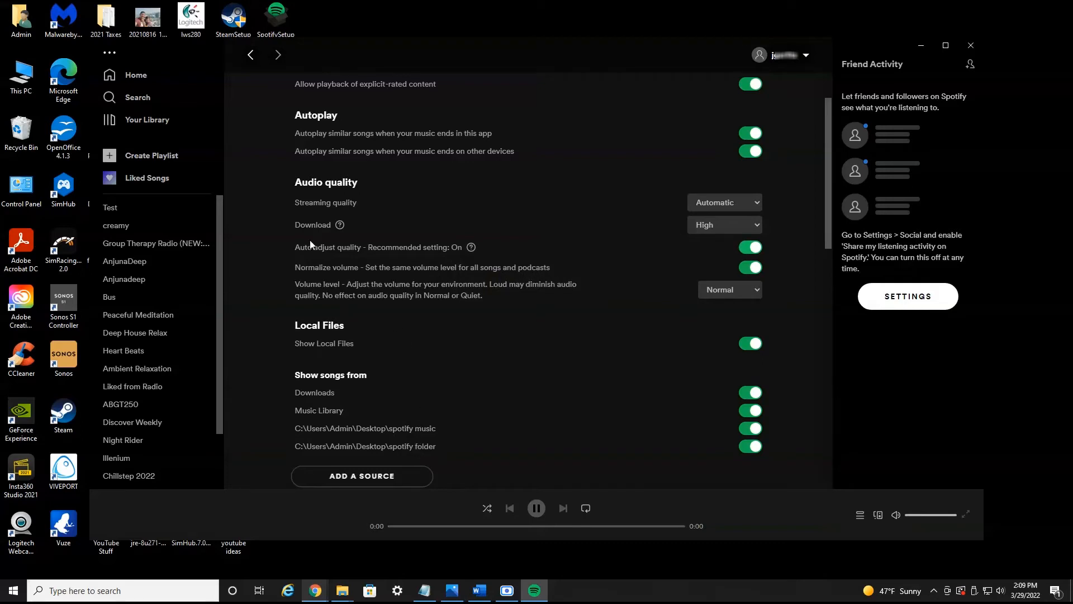
mouse_move(157, 120)
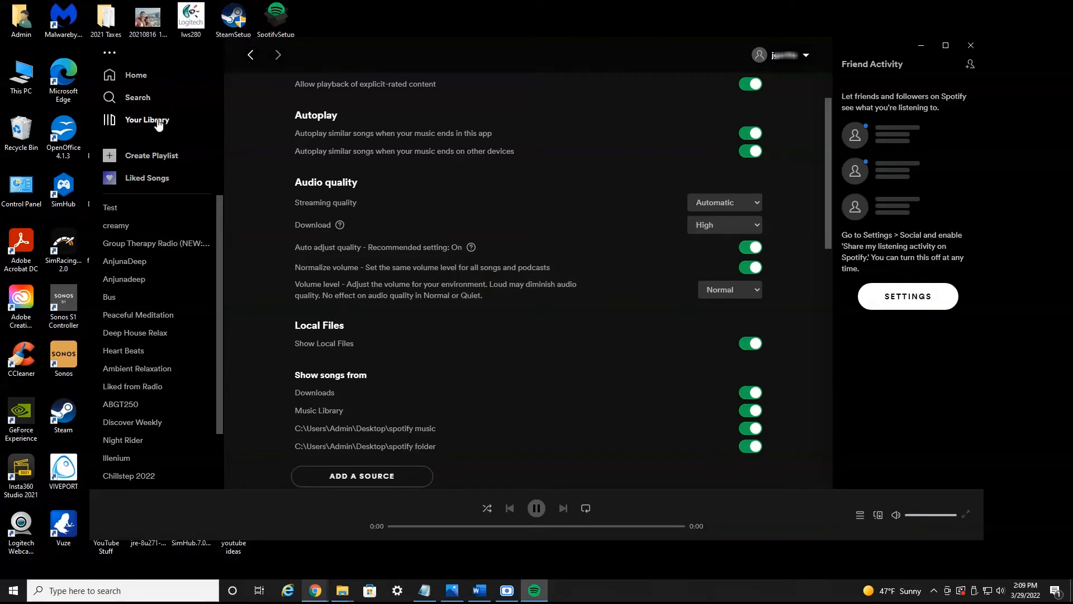
Step: Go to Your Library and show the Local Files playlist listing Dropline
click(147, 120)
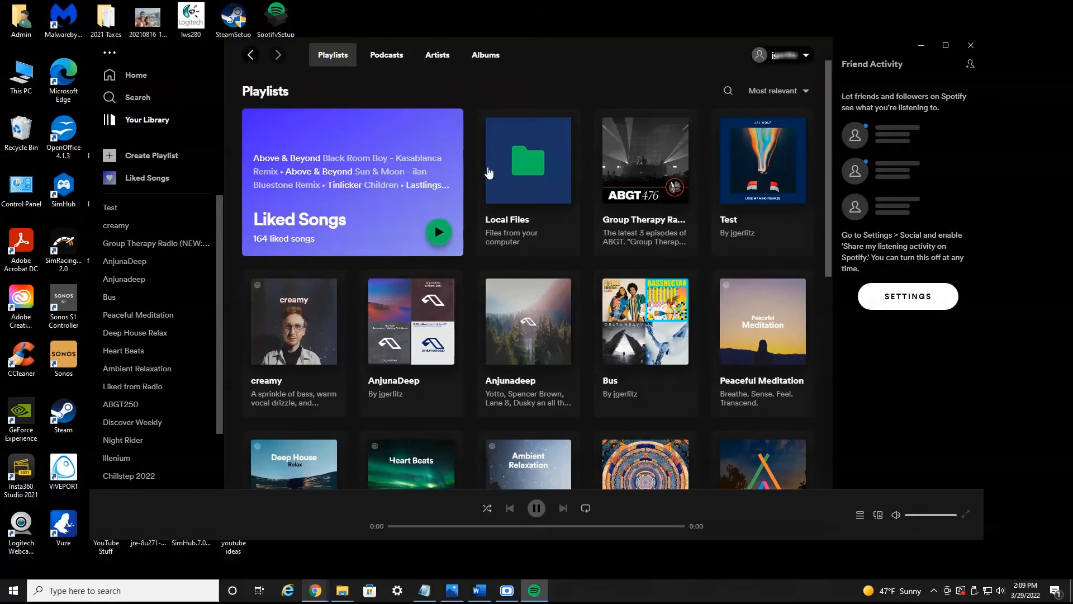
click(526, 159)
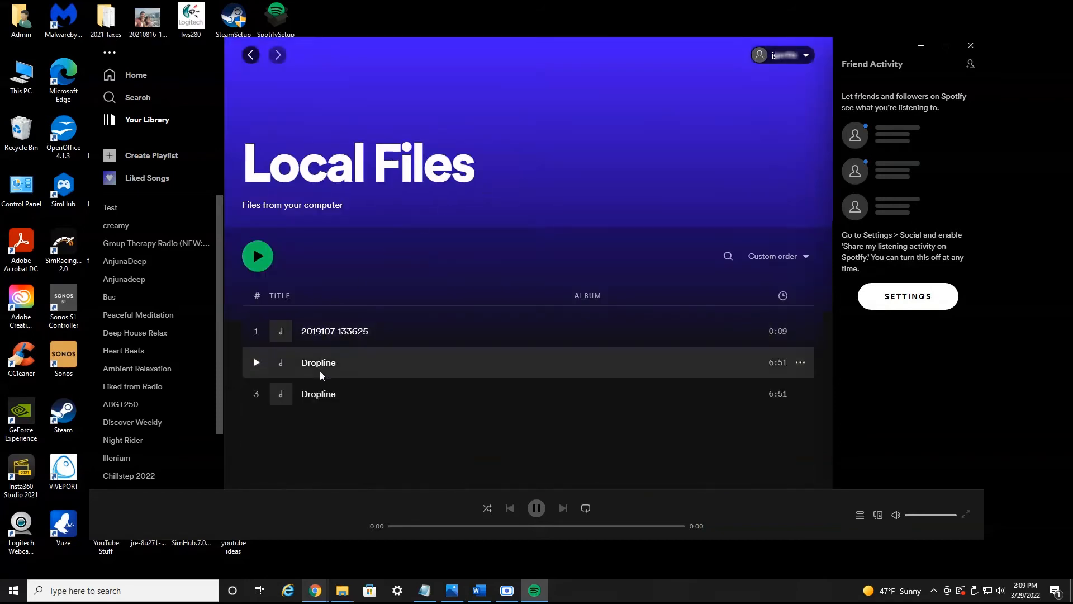
mouse_move(320, 386)
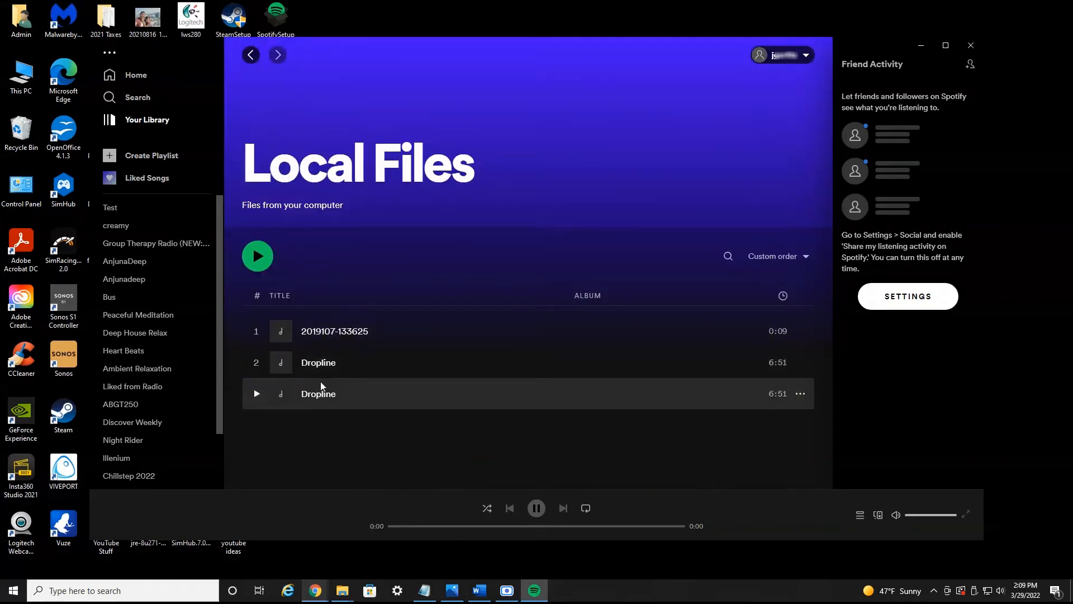
mouse_move(318, 394)
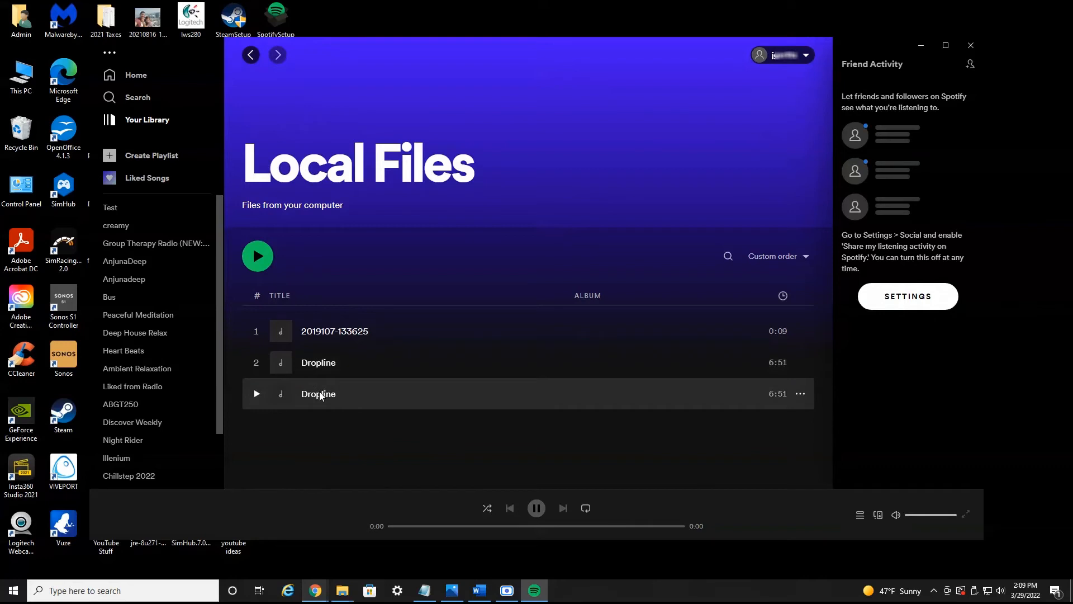
mouse_move(318, 393)
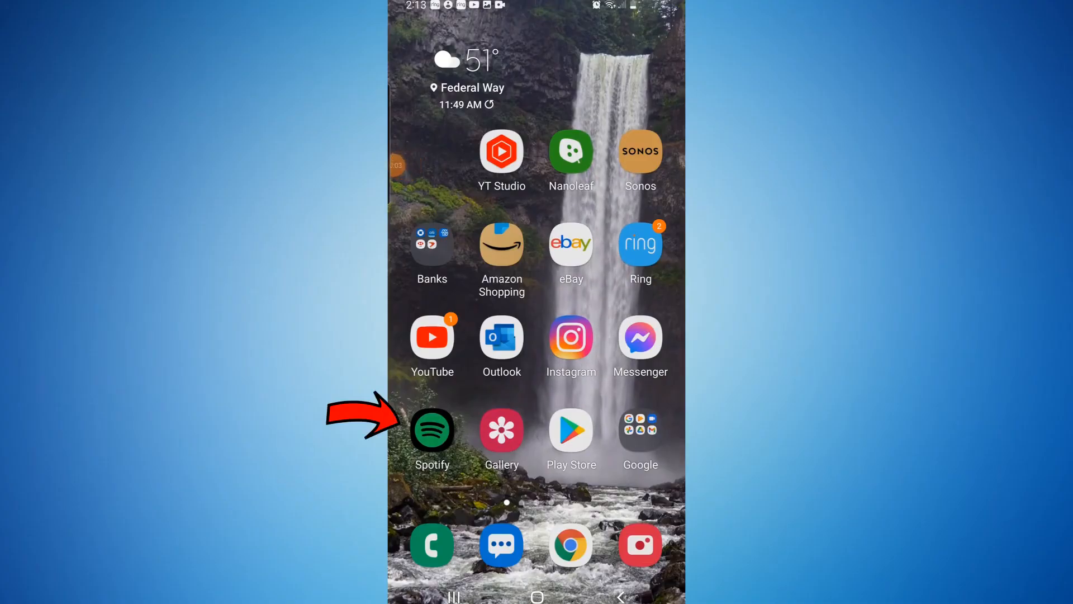
Step: On the phone, enable Show local audio files in Spotify's Import settings and view Local Files in the library
click(432, 433)
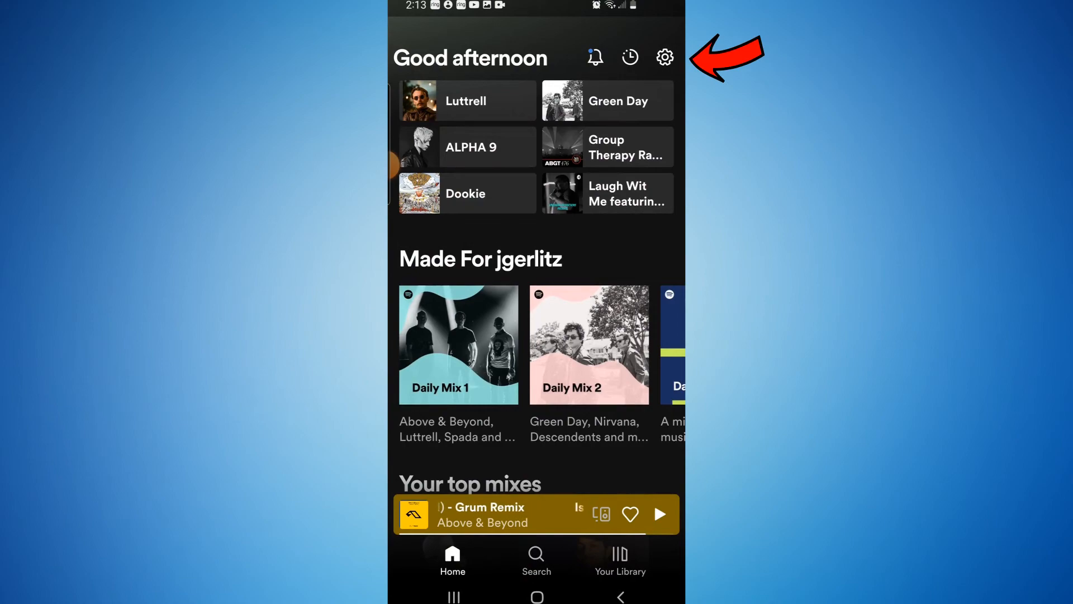
click(663, 57)
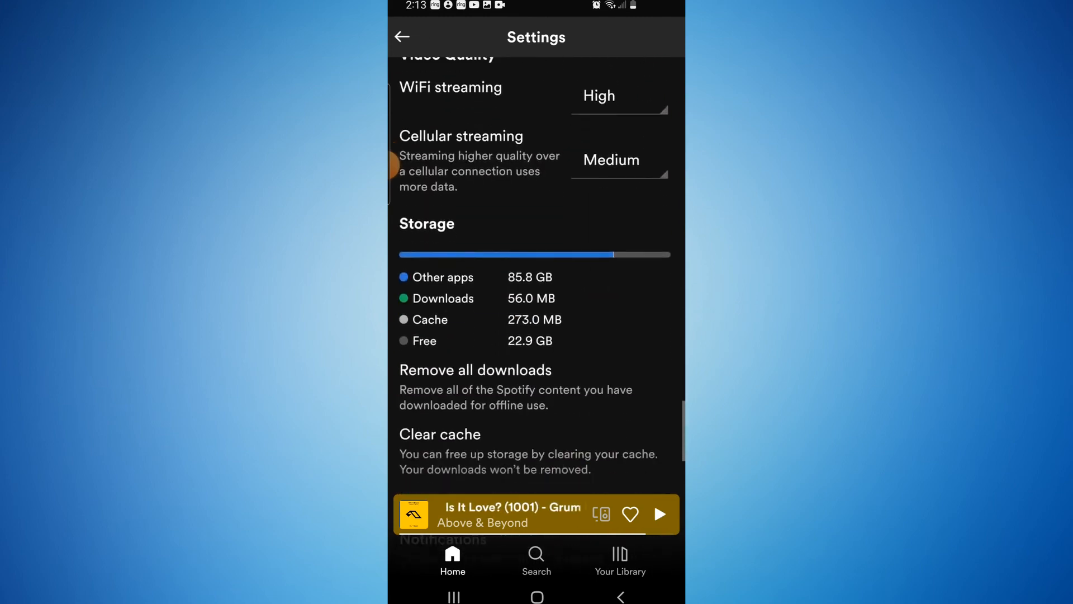
scroll(down, 3)
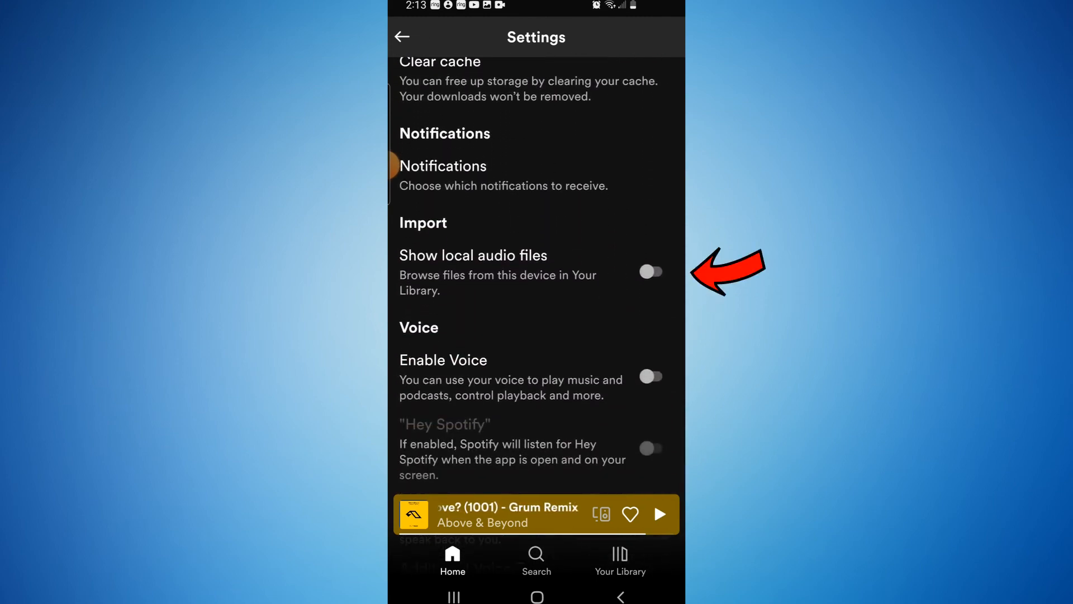
click(650, 272)
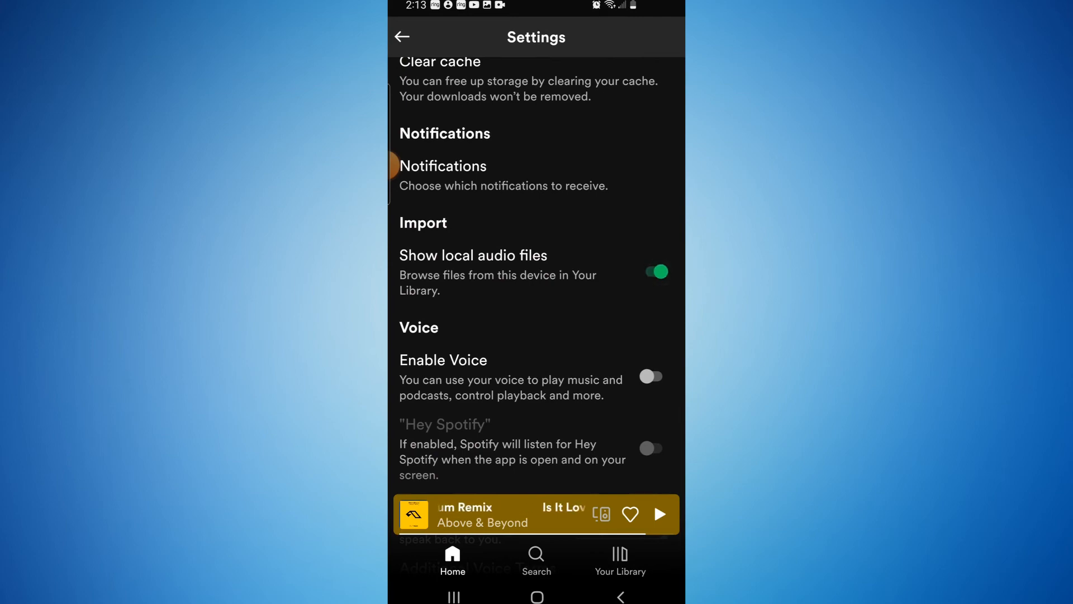
click(619, 557)
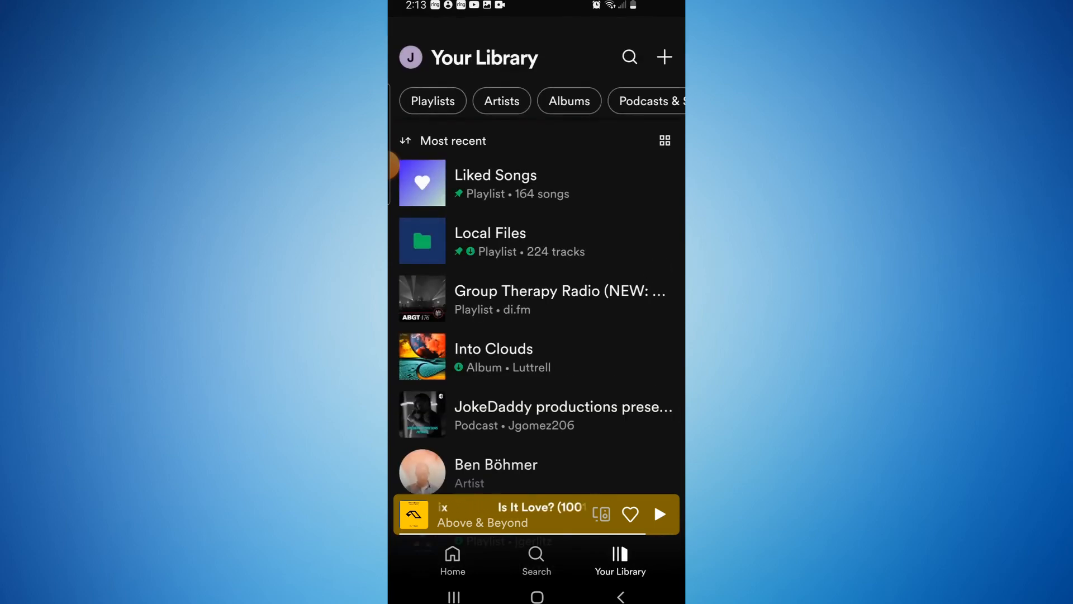